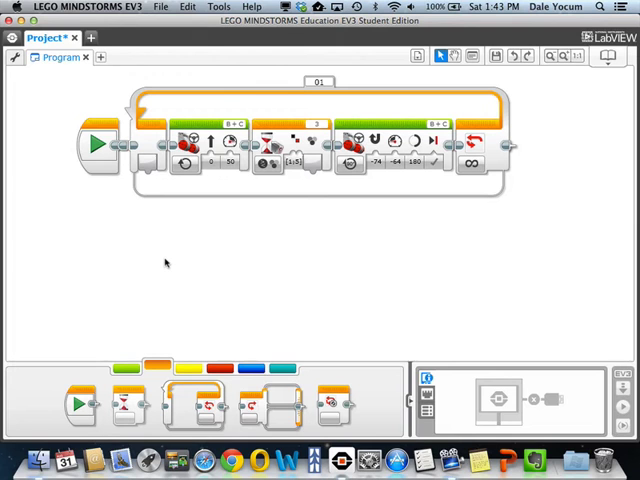
mouse_move(160, 258)
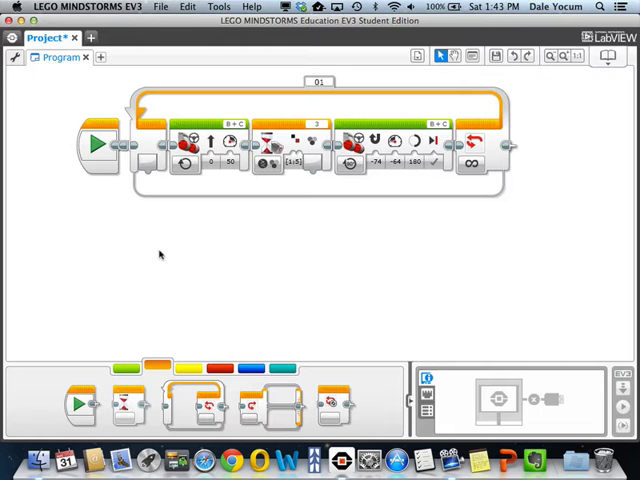
mouse_move(160, 144)
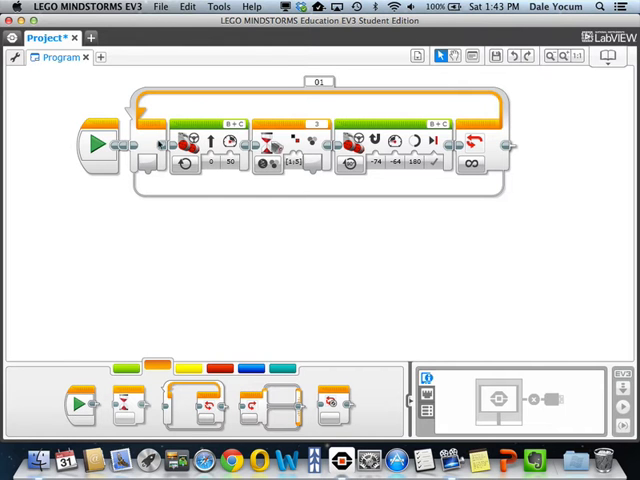
mouse_move(224, 188)
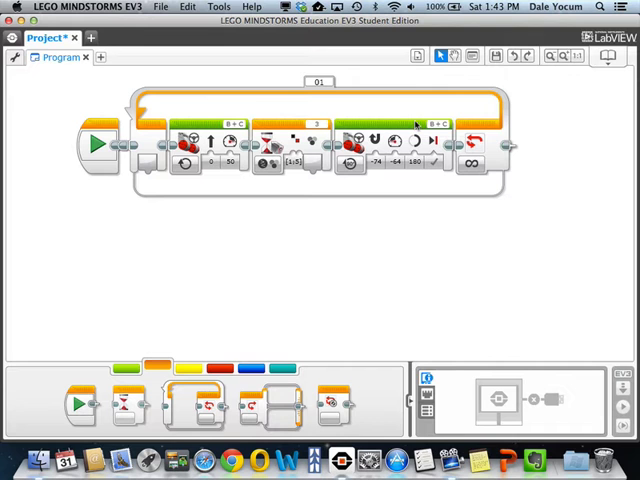
mouse_move(152, 250)
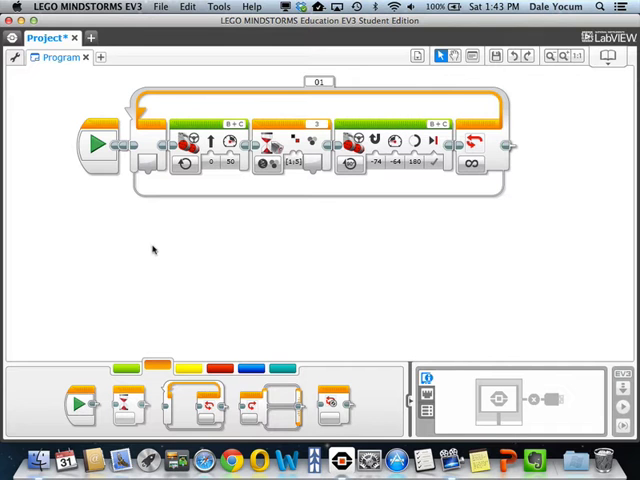
mouse_move(270, 292)
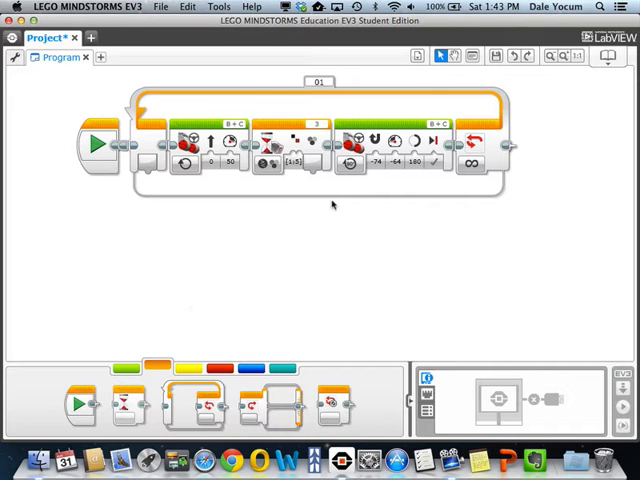
mouse_move(290, 128)
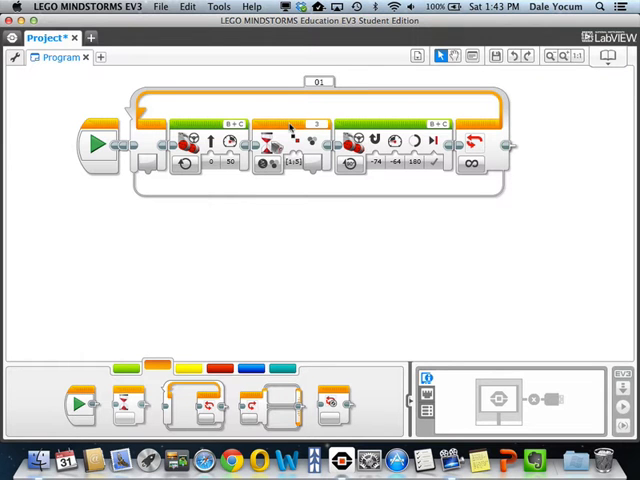
mouse_move(298, 226)
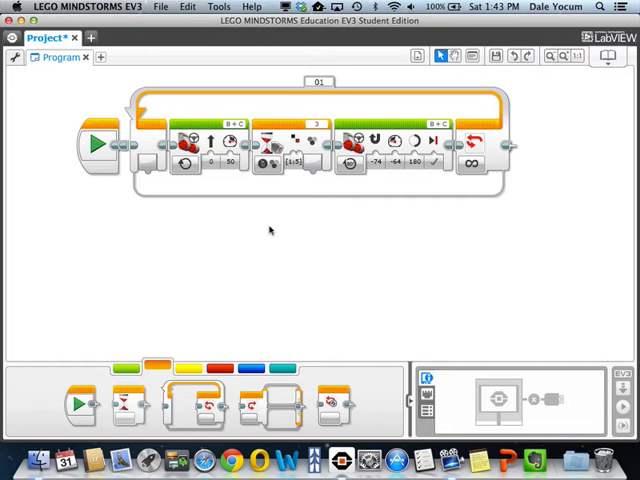
mouse_move(164, 304)
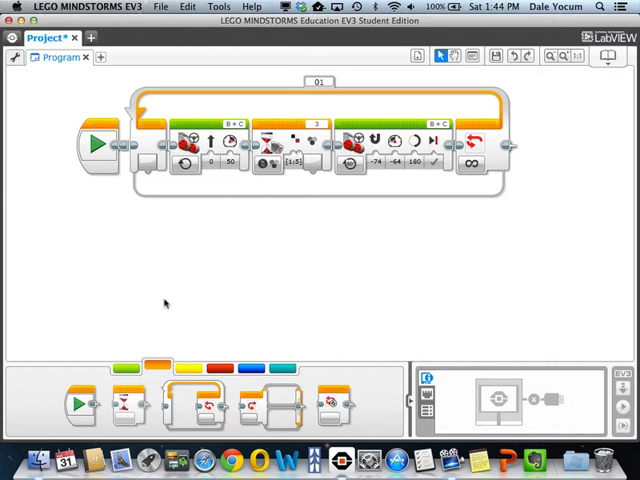
mouse_move(188, 288)
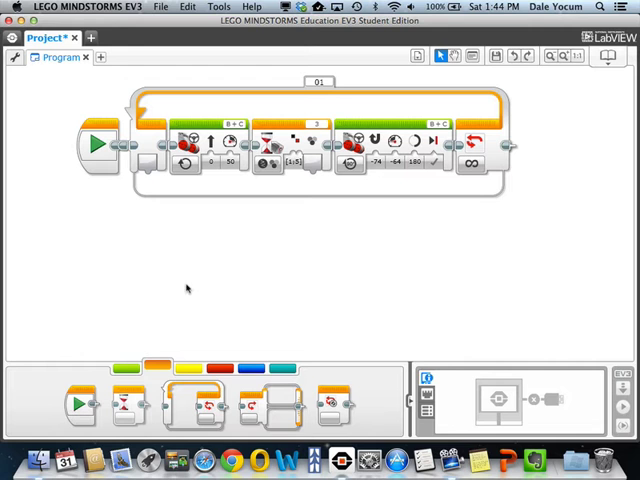
mouse_move(210, 410)
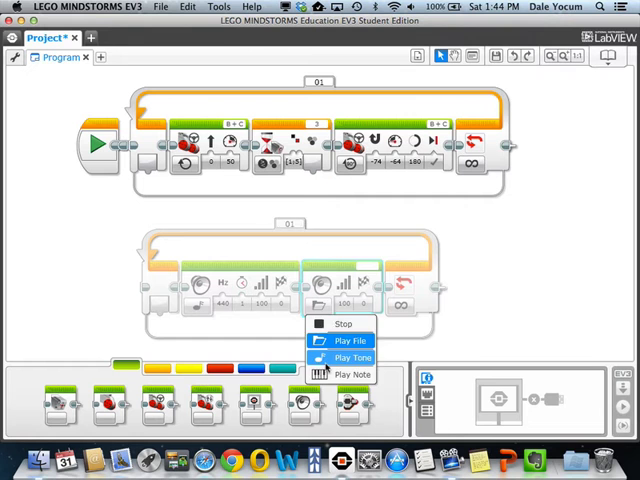
Step: Set a lower-loop Sound block to Play Tone and choose its note frequency
click(350, 356)
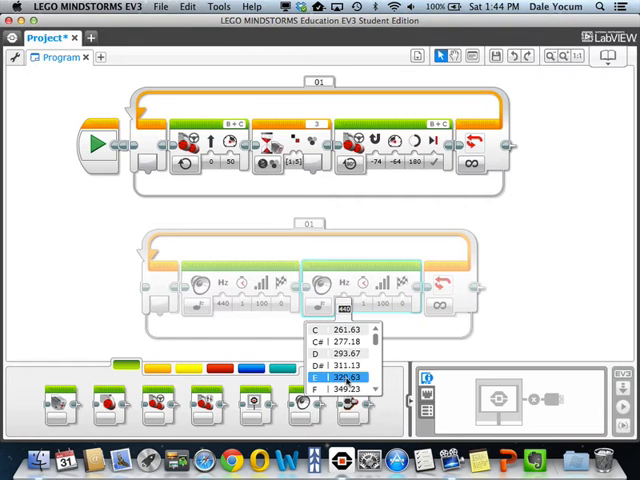
click(340, 380)
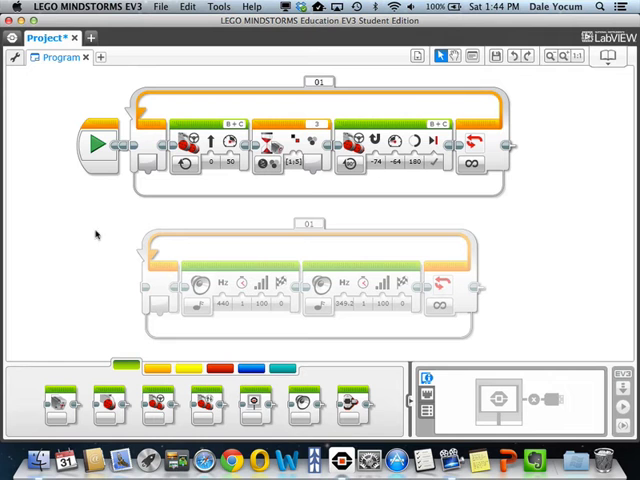
mouse_move(110, 270)
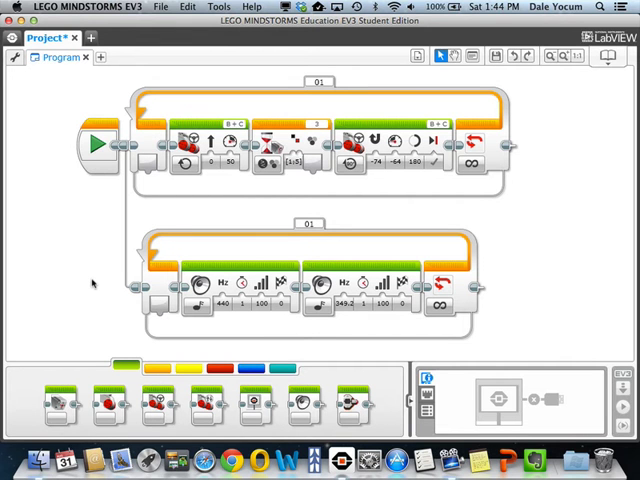
mouse_move(140, 200)
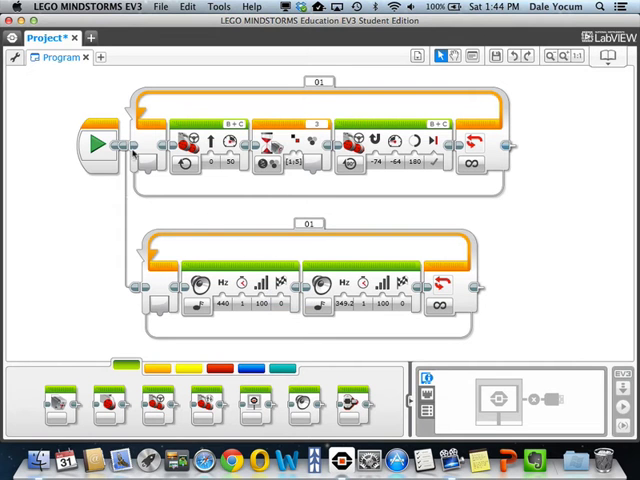
mouse_move(348, 164)
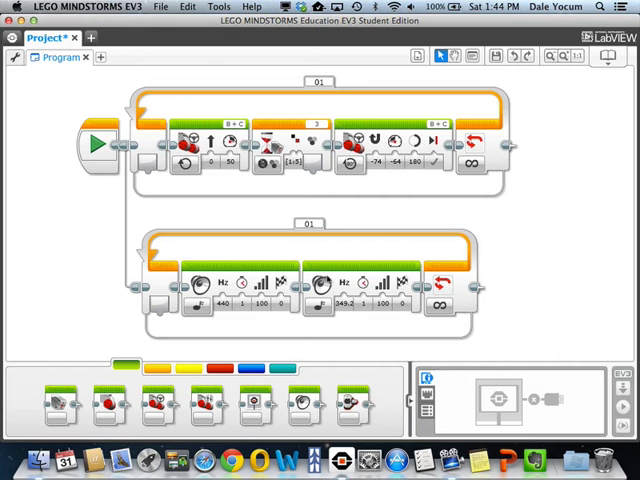
Step: Attach the new green motor block to its own sequence wire from the Start block
scroll(up, 3)
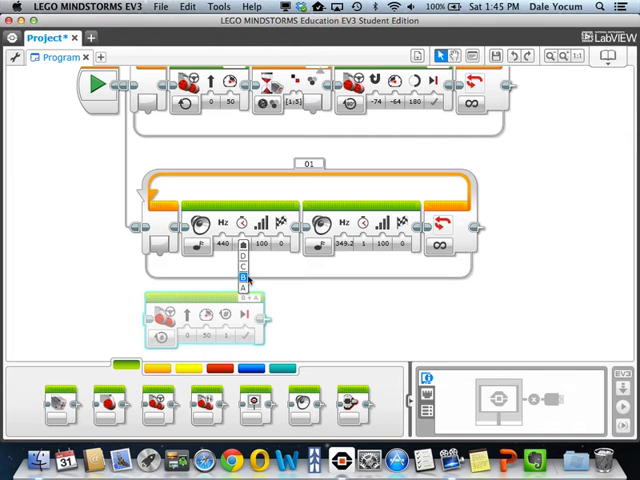
click(248, 276)
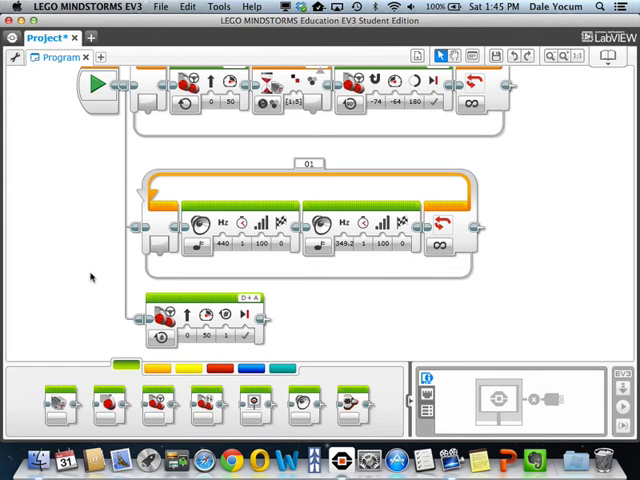
mouse_move(78, 268)
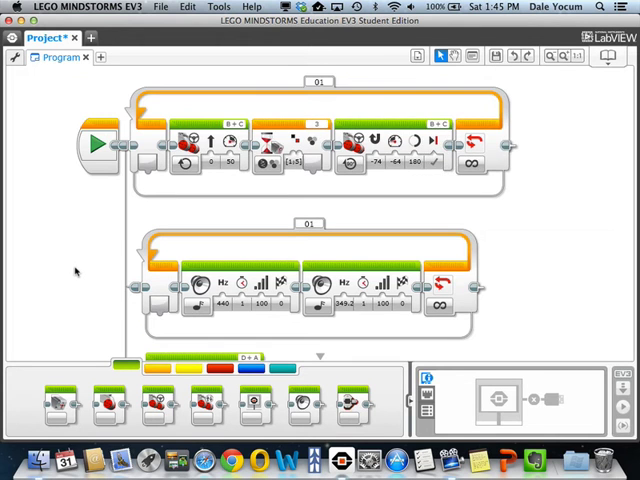
Step: Scroll the canvas up to reach the bottom sequence under the second loop
scroll(up, 3)
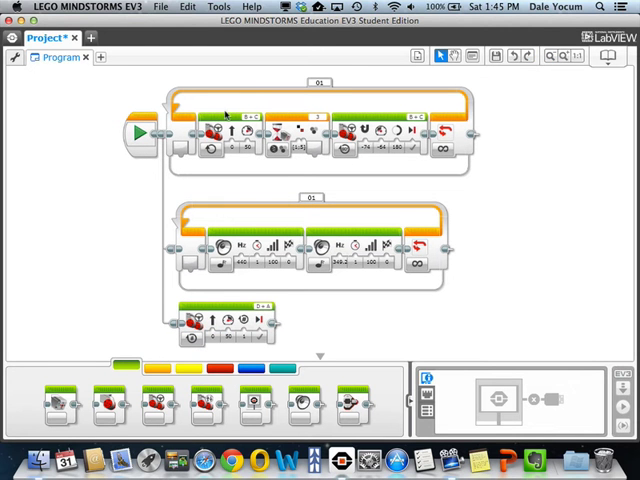
mouse_move(380, 148)
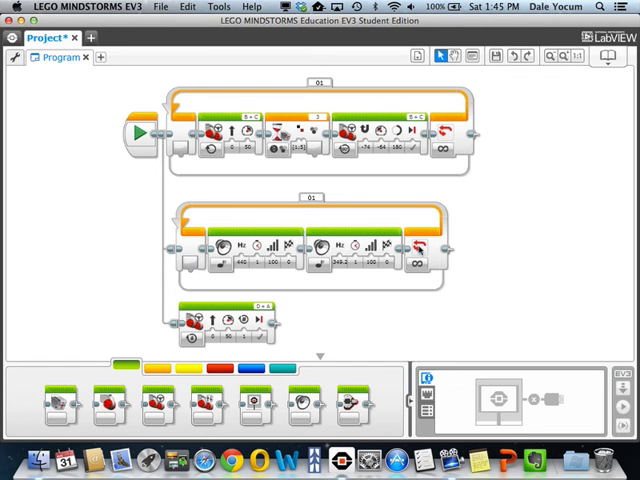
mouse_move(324, 264)
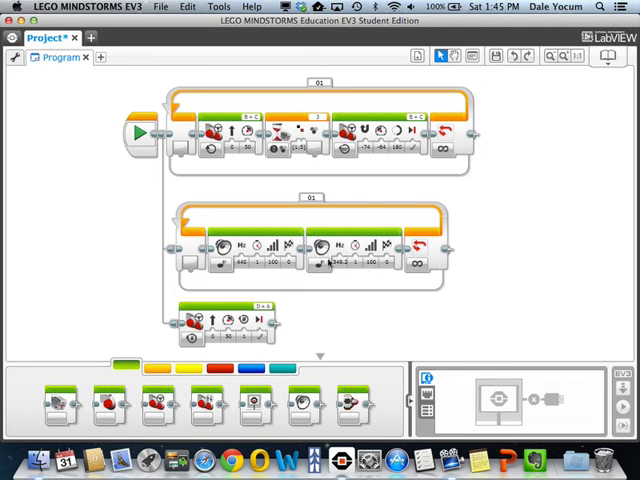
mouse_move(262, 318)
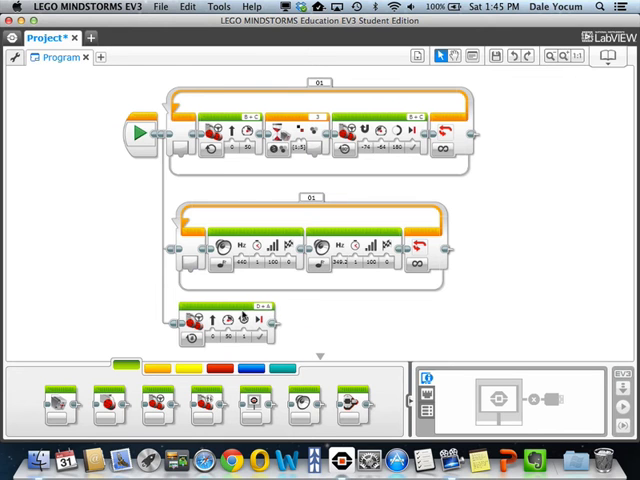
mouse_move(320, 140)
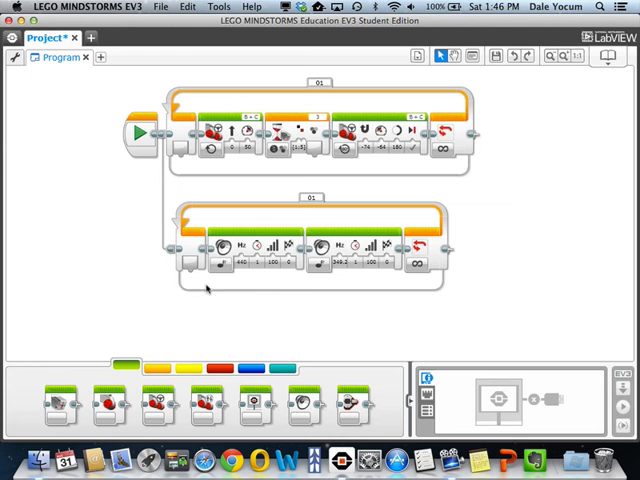
mouse_move(270, 216)
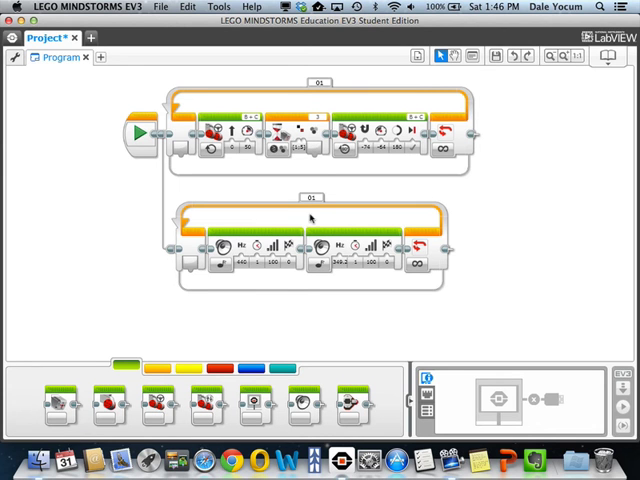
mouse_move(336, 224)
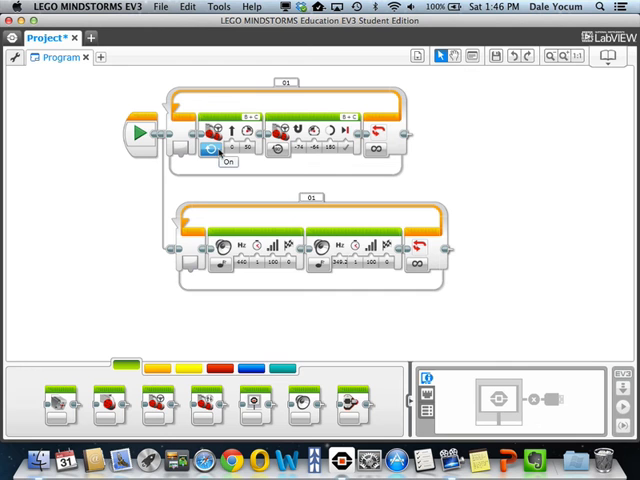
Step: Select and delete the motor-block branch and the tone loop, leaving only the main loop
click(210, 152)
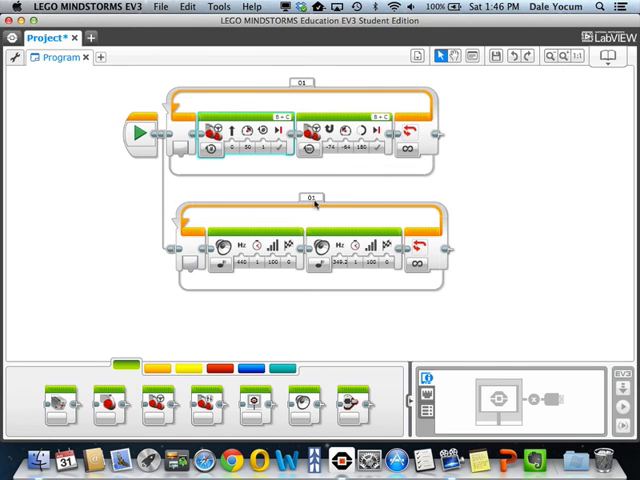
click(300, 232)
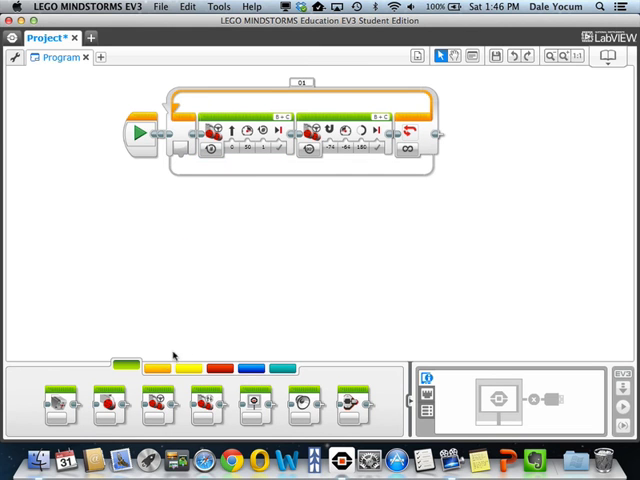
mouse_move(336, 100)
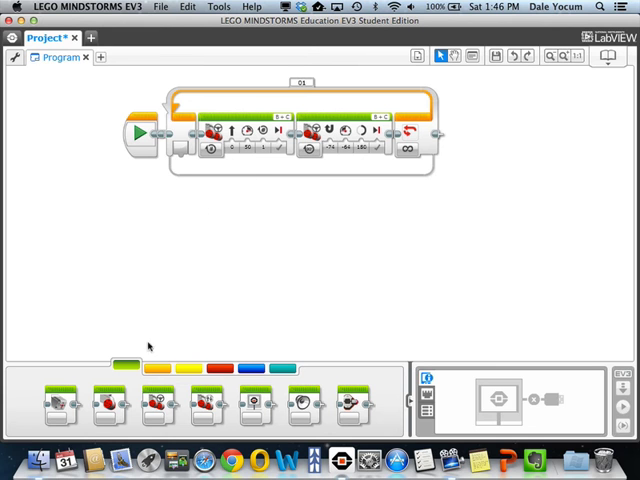
Step: Place a Wait block from the Flow Control palette loose below the main loop
click(148, 370)
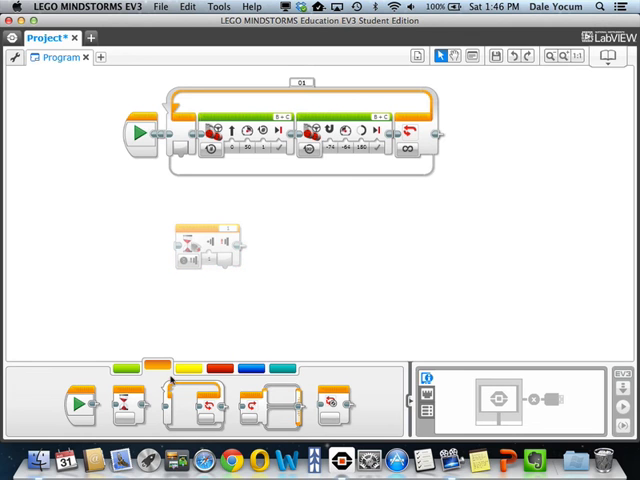
mouse_move(336, 404)
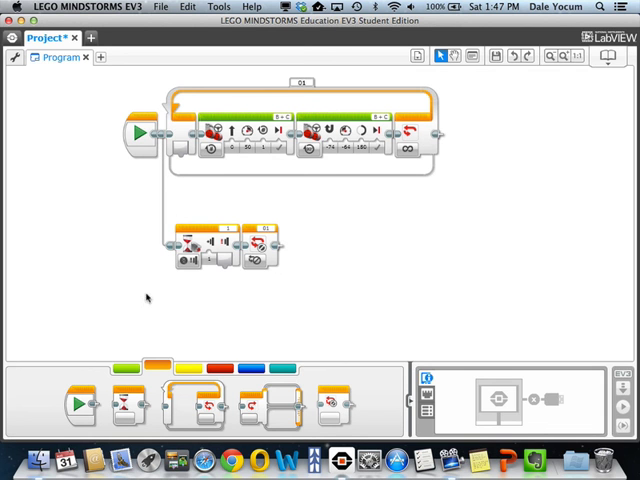
mouse_move(278, 252)
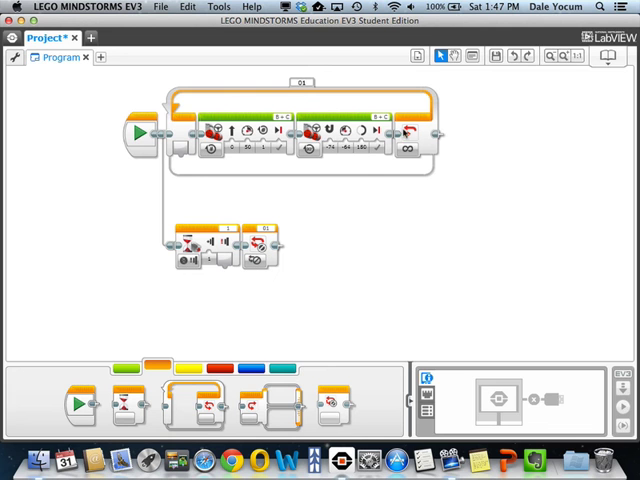
mouse_move(532, 140)
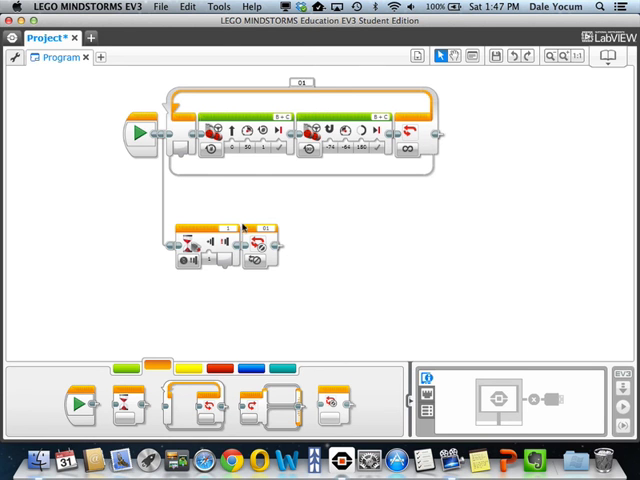
mouse_move(312, 82)
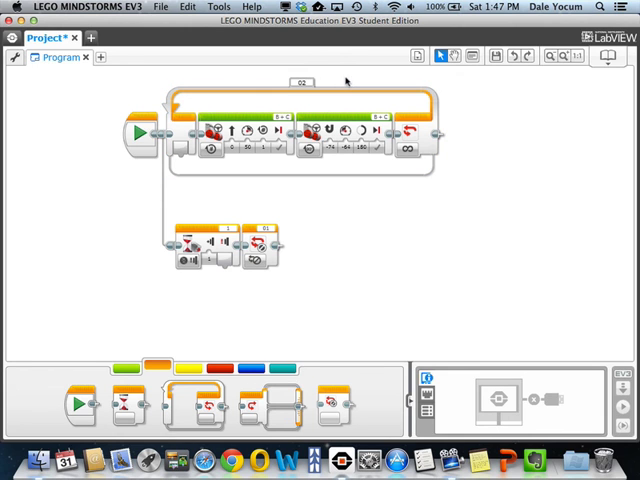
mouse_move(268, 244)
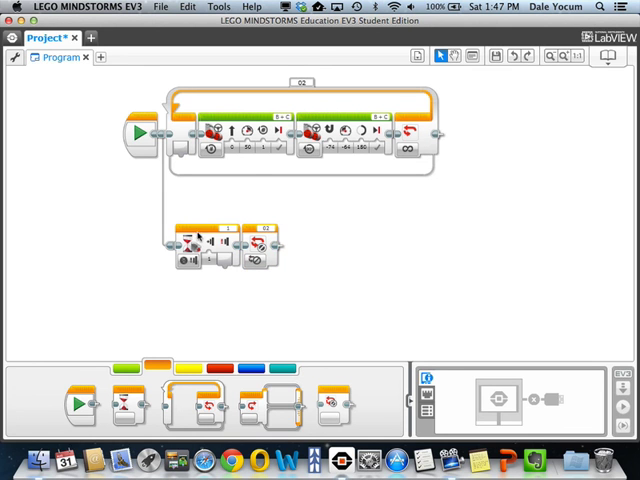
mouse_move(270, 246)
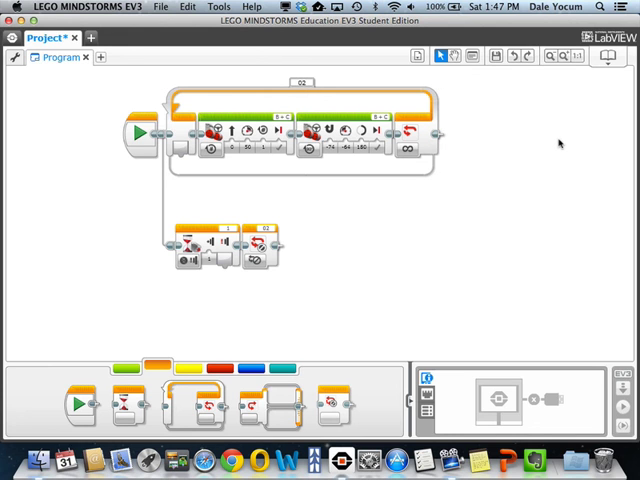
mouse_move(512, 148)
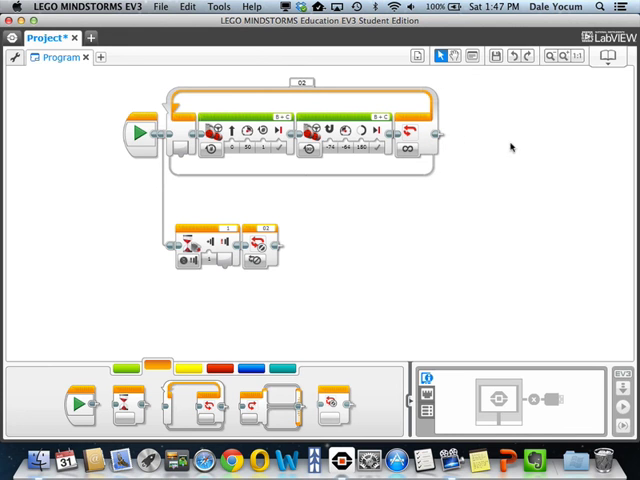
mouse_move(432, 244)
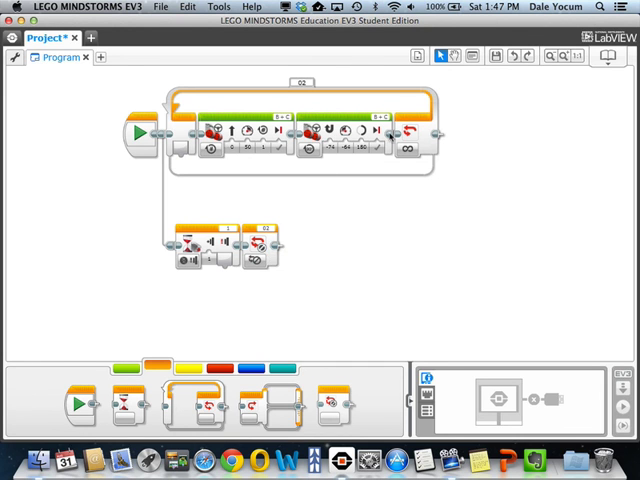
mouse_move(478, 128)
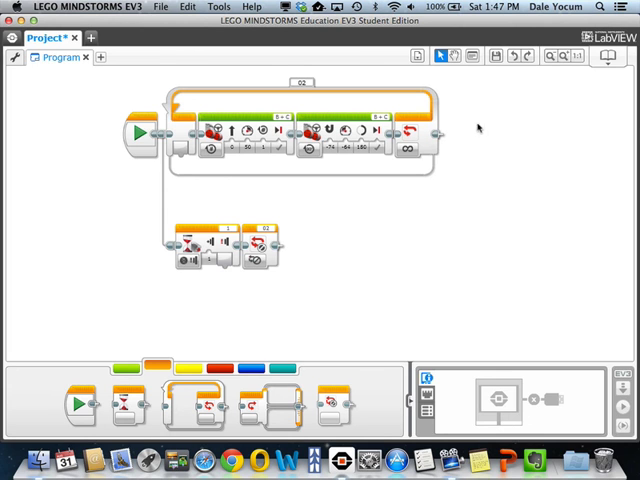